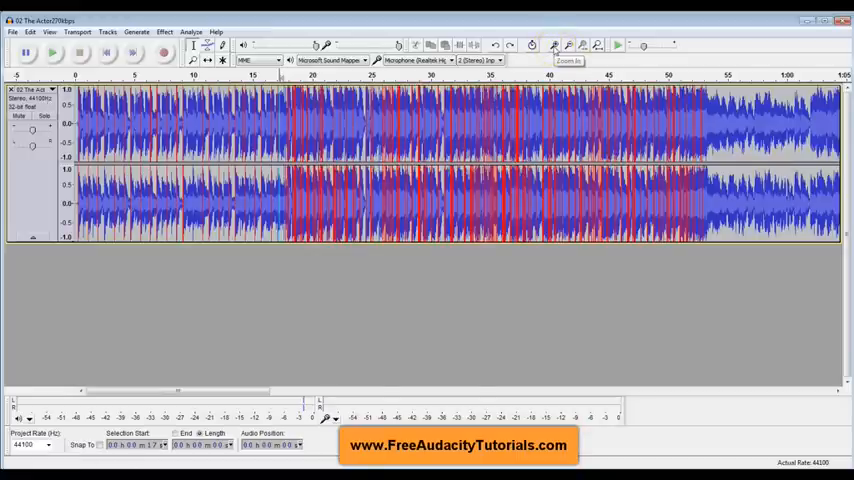
Zoom in on the stereo song until individual wave cycles of both channels are visible.
click(554, 44)
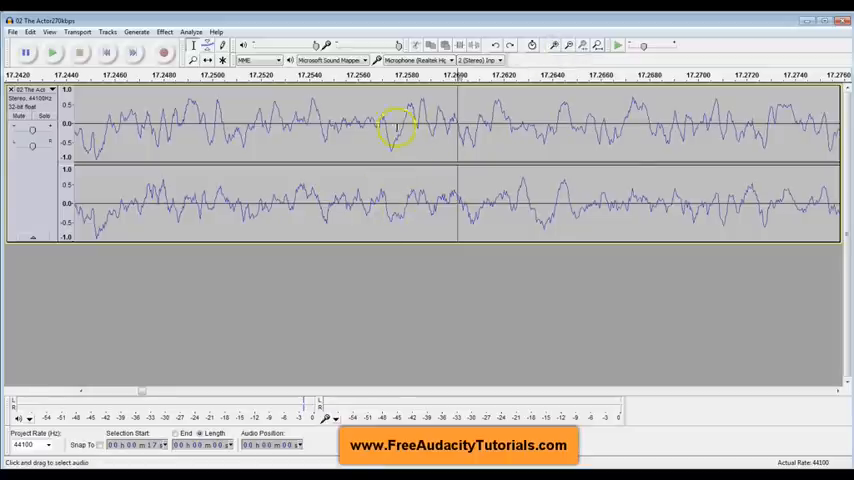
mouse_move(642, 204)
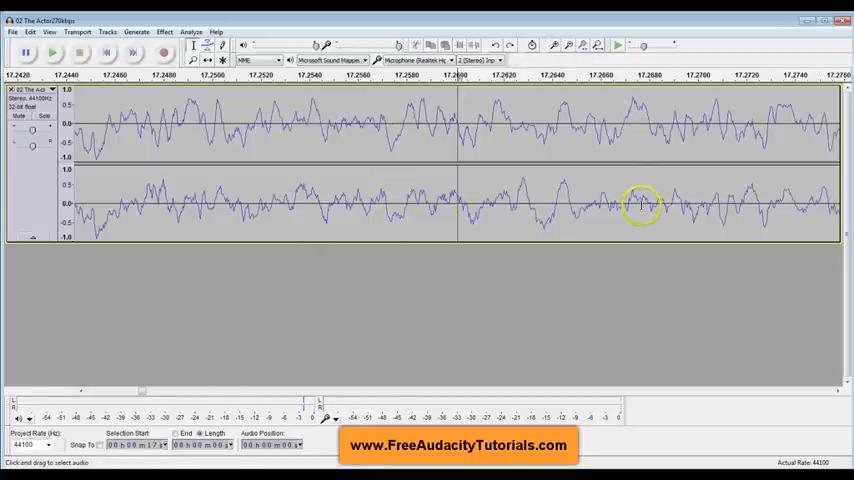
mouse_move(410, 108)
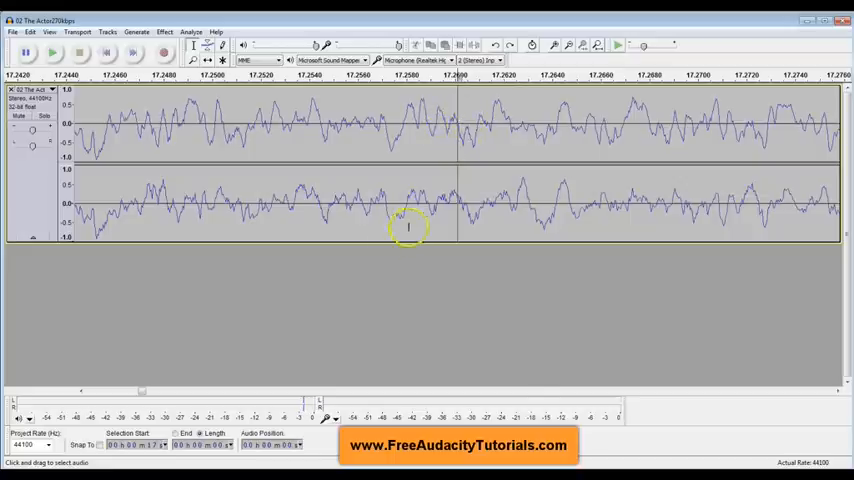
mouse_move(524, 188)
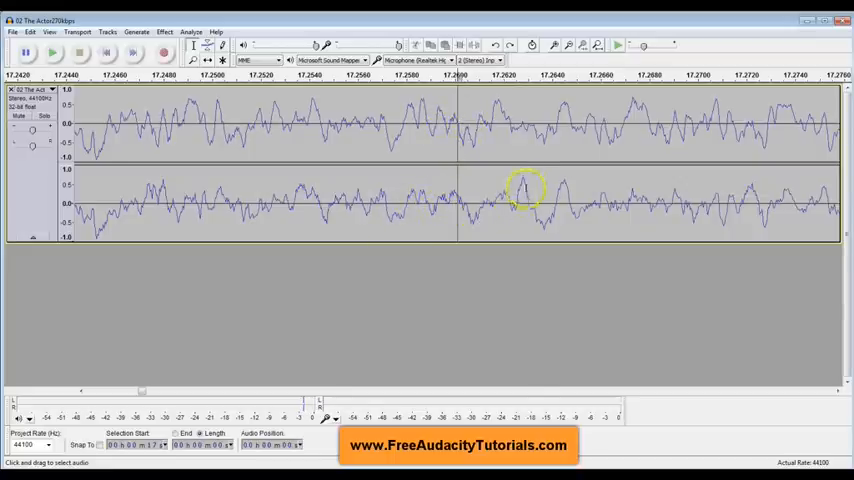
mouse_move(564, 108)
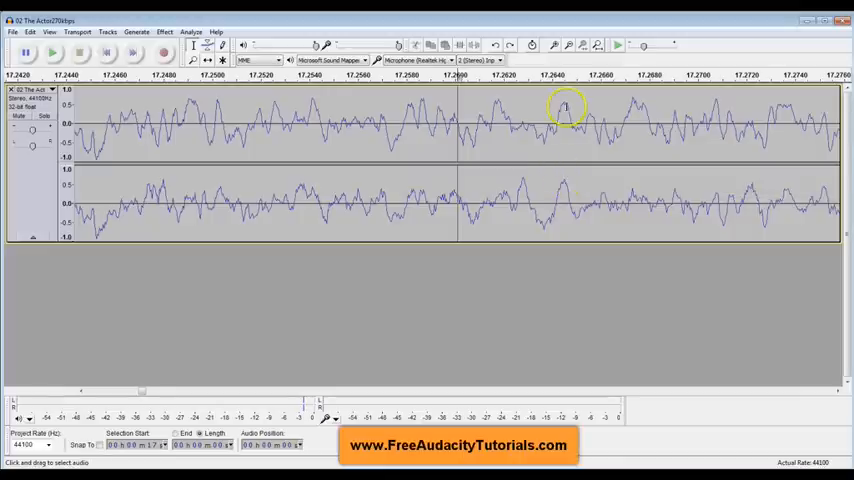
mouse_move(616, 212)
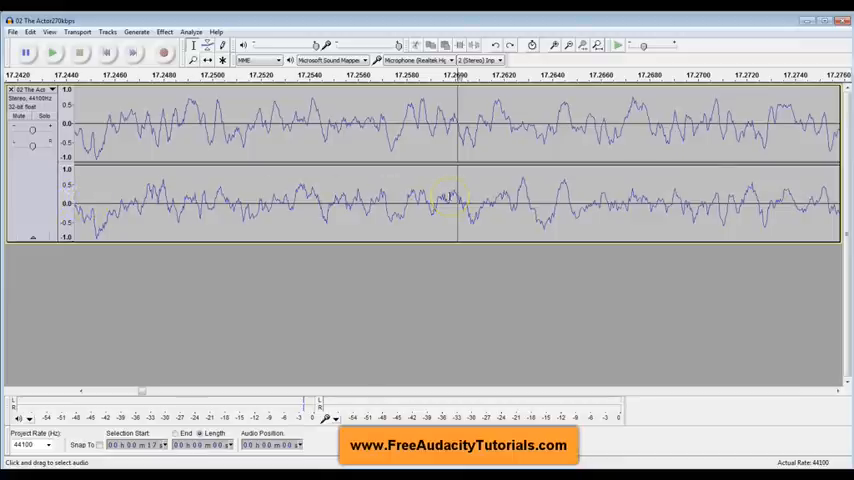
Fit the whole song back in view and play it from the start.
click(570, 44)
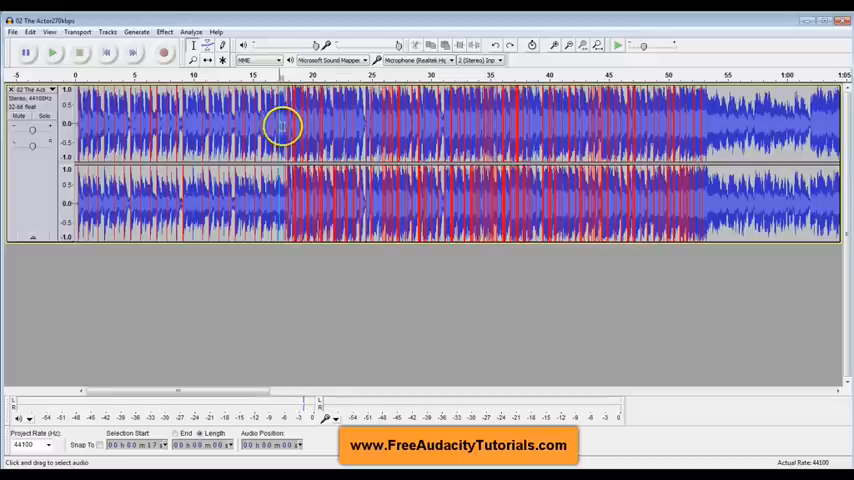
click(52, 52)
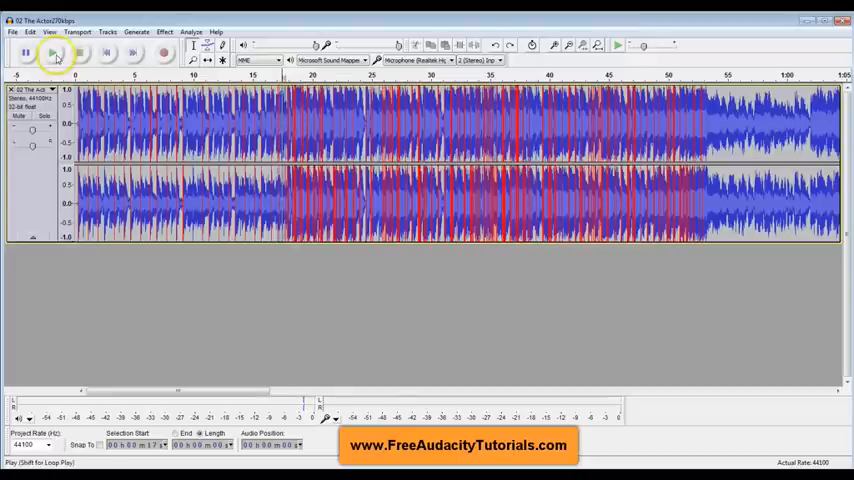
click(54, 52)
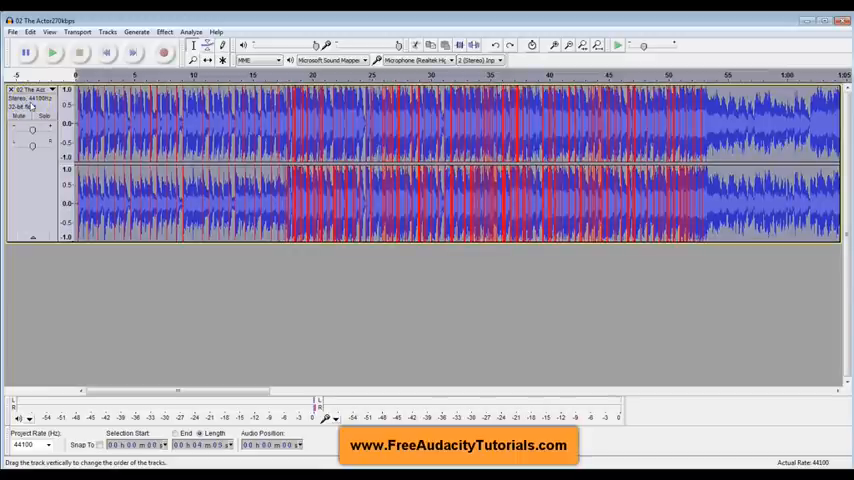
Copy the stereo song track so it can be pasted as a second track below.
click(30, 32)
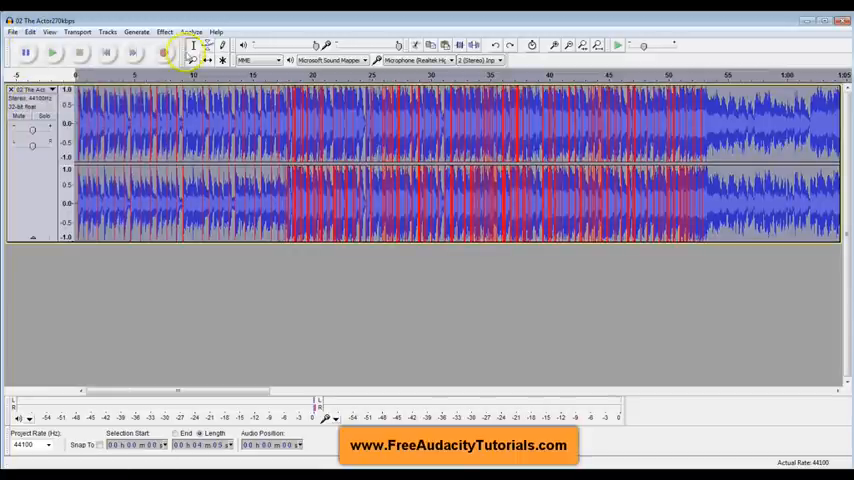
click(52, 52)
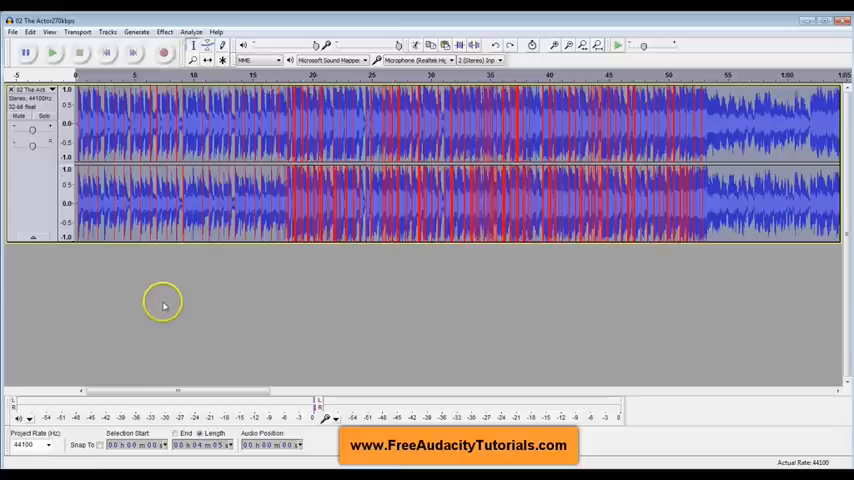
click(30, 32)
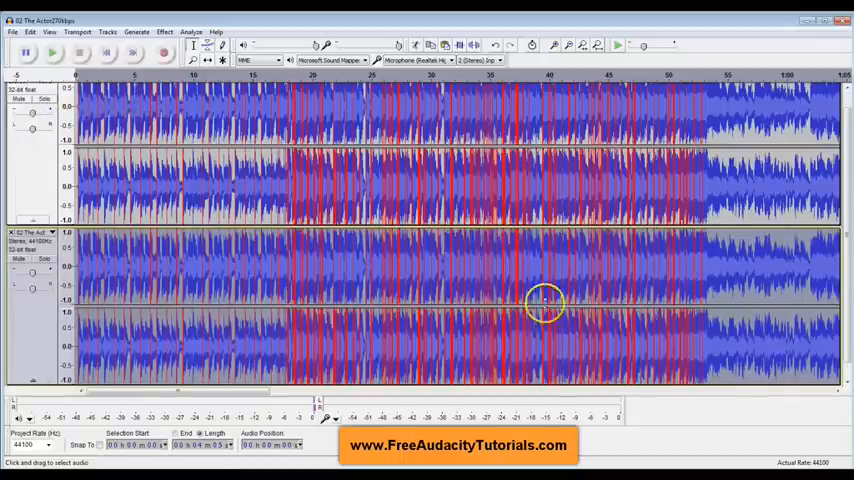
mouse_move(252, 298)
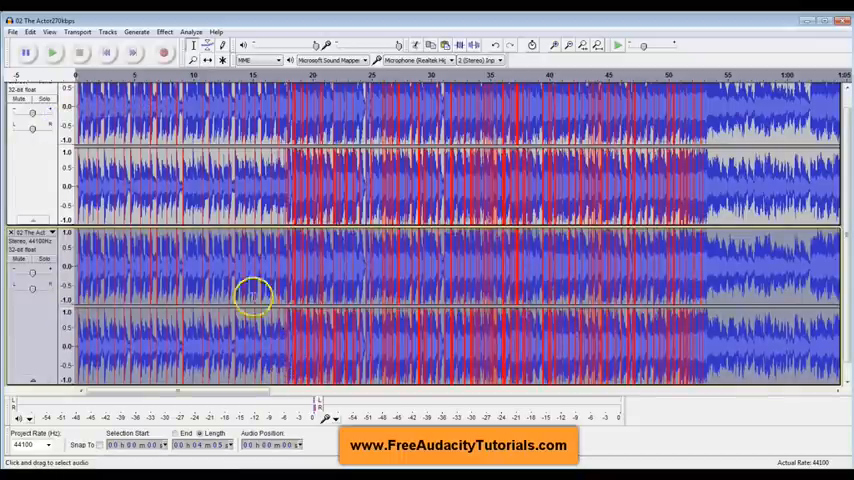
mouse_move(336, 284)
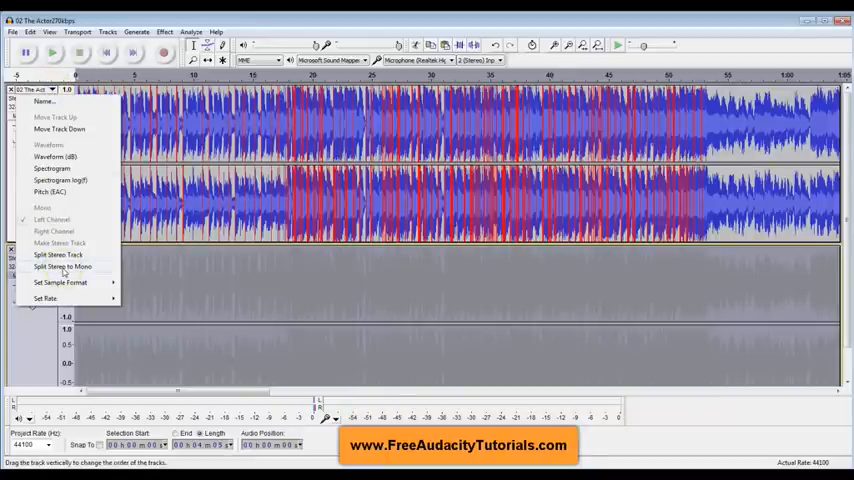
Split the upper stereo copy into left and right mono tracks and select the right channel for inverting.
click(62, 266)
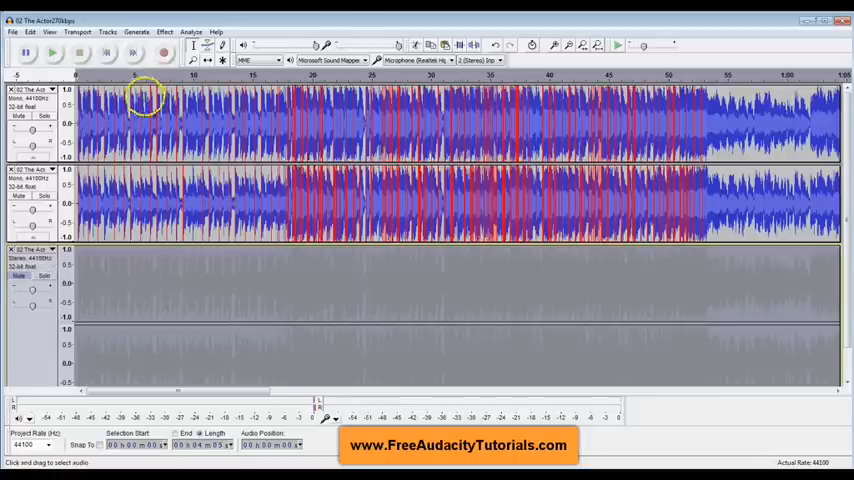
mouse_move(516, 204)
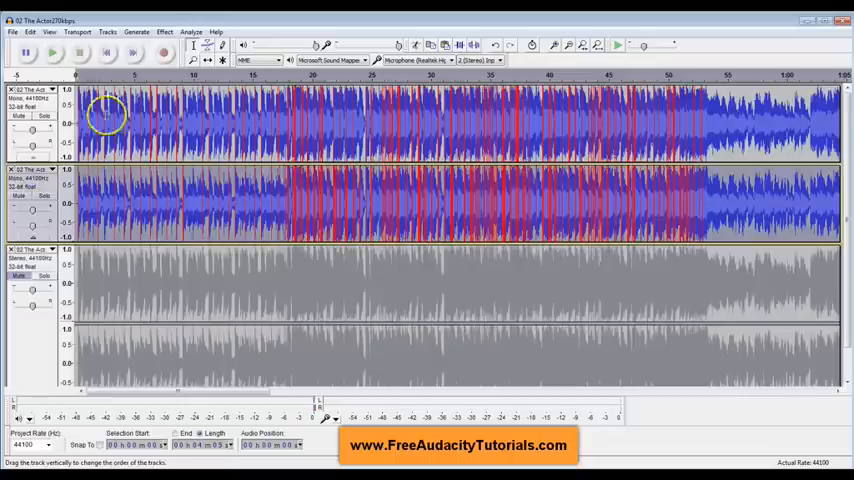
click(164, 32)
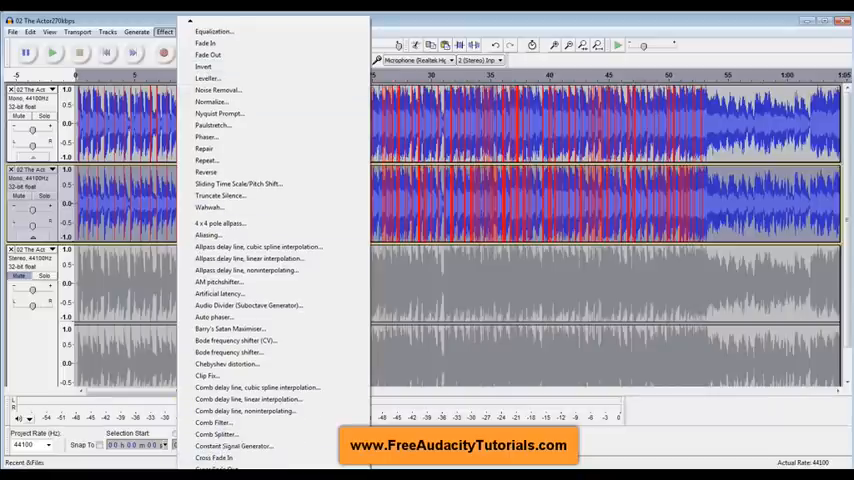
scroll(down, 3)
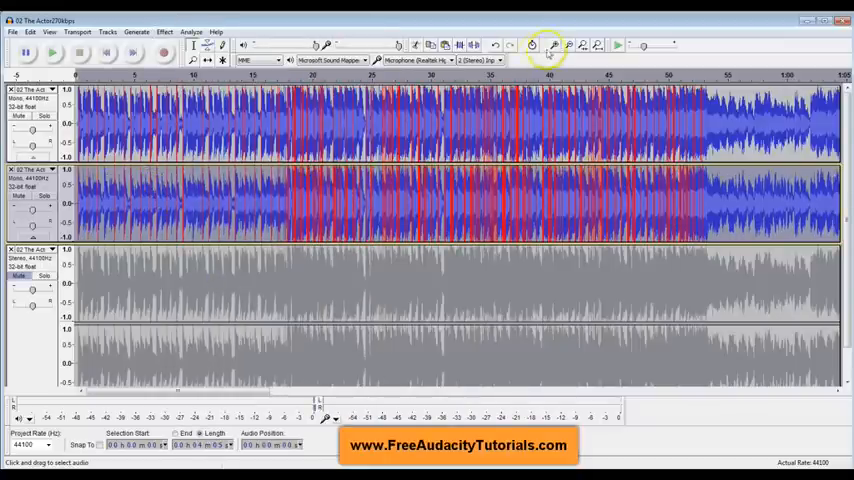
click(552, 44)
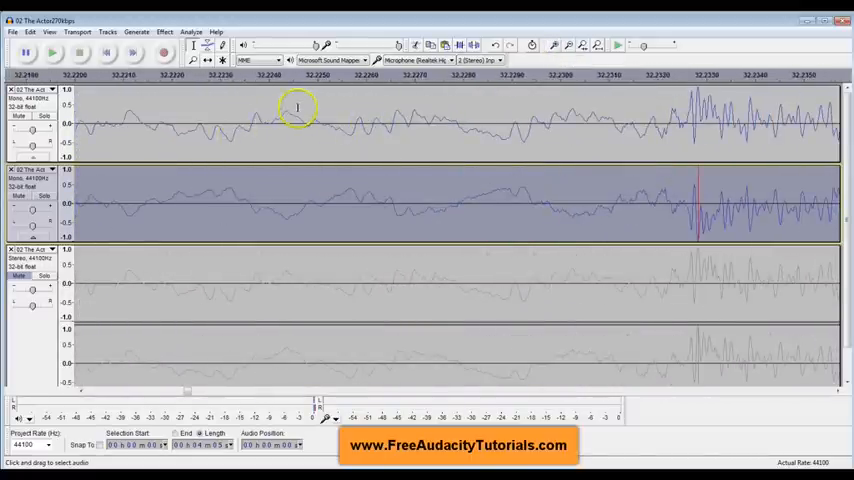
mouse_move(358, 192)
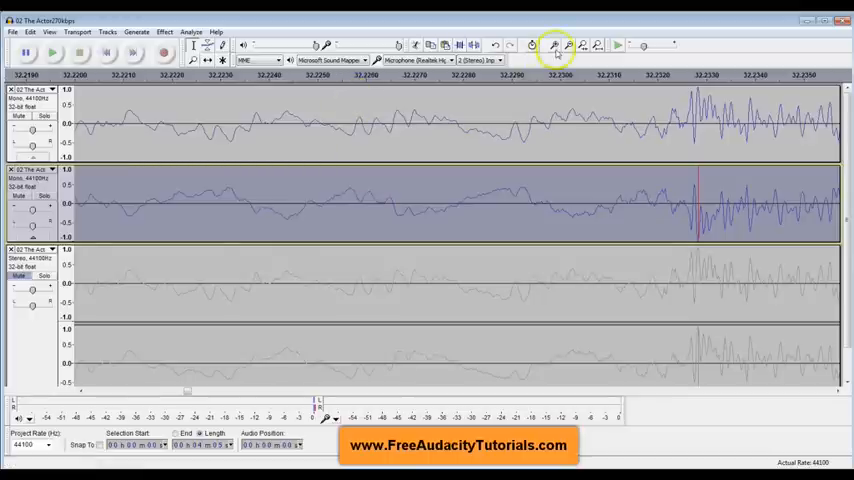
click(570, 46)
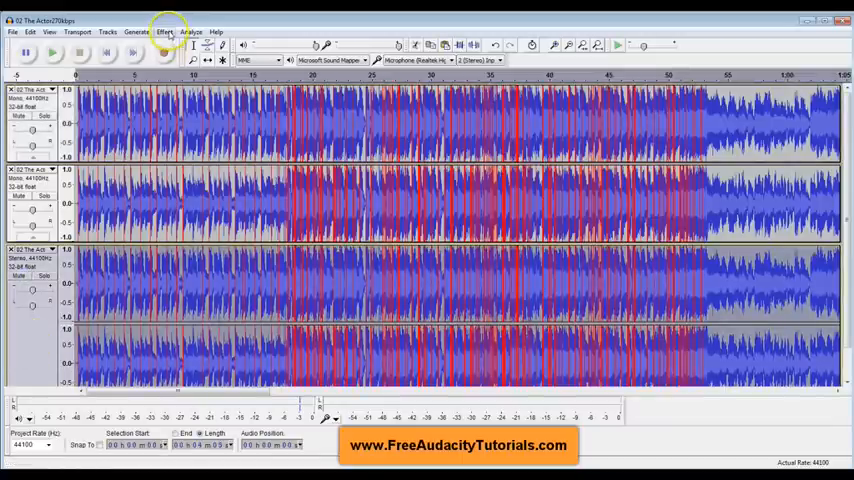
Browse the Effect list toward the Low Pass Filter entries for the copy track.
click(164, 32)
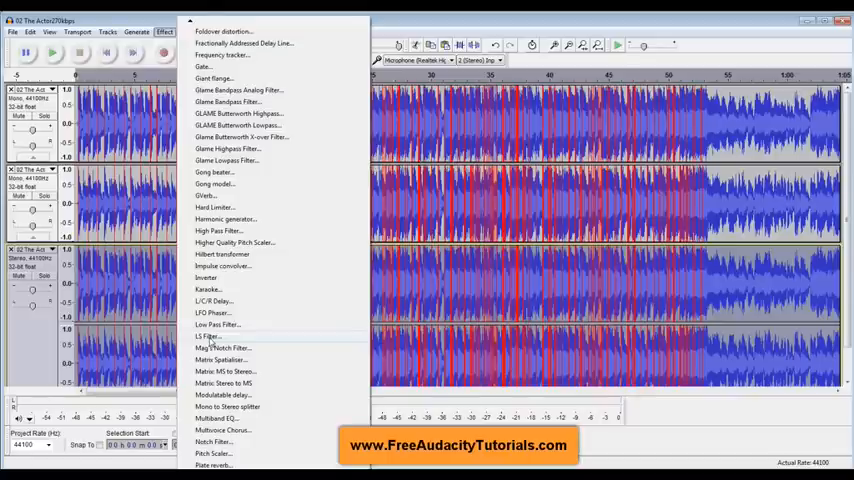
mouse_move(218, 328)
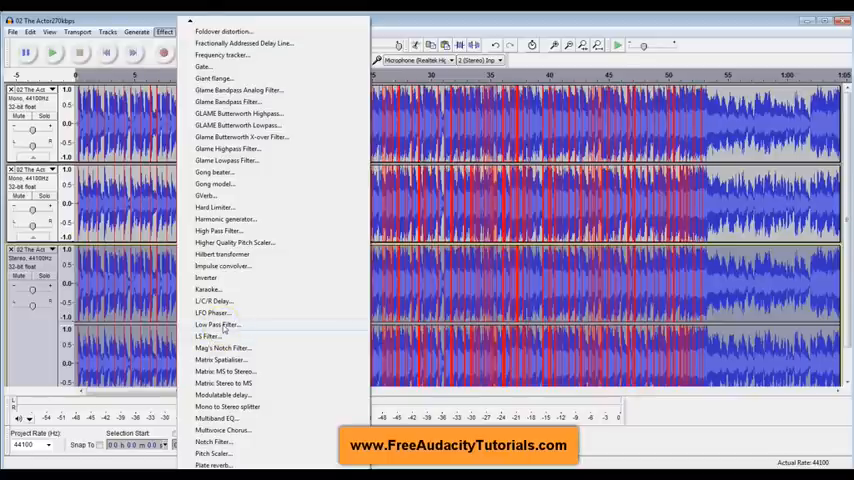
mouse_move(224, 208)
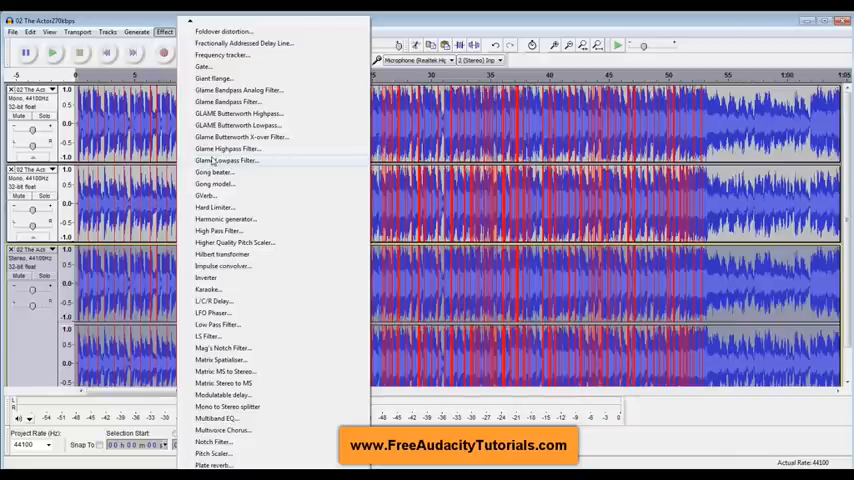
mouse_move(218, 164)
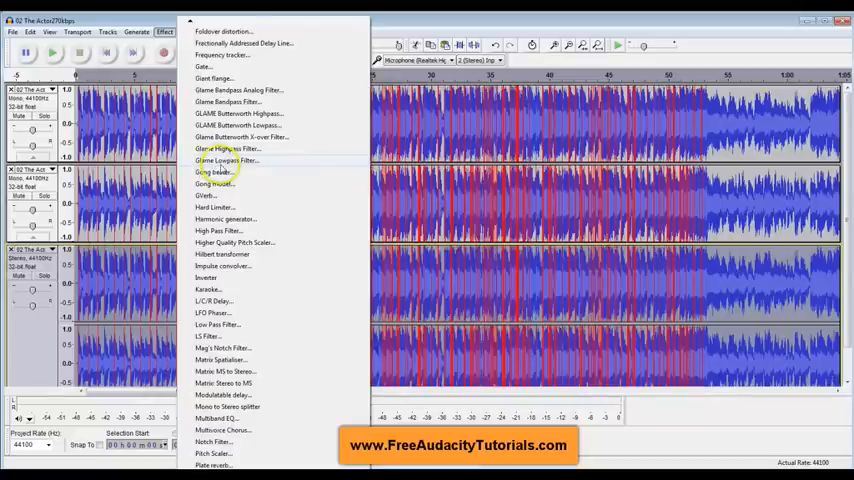
mouse_move(220, 166)
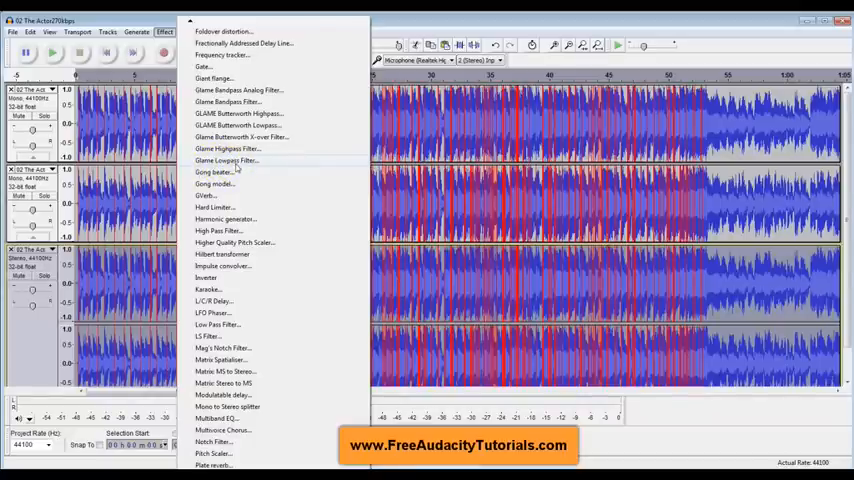
mouse_move(216, 324)
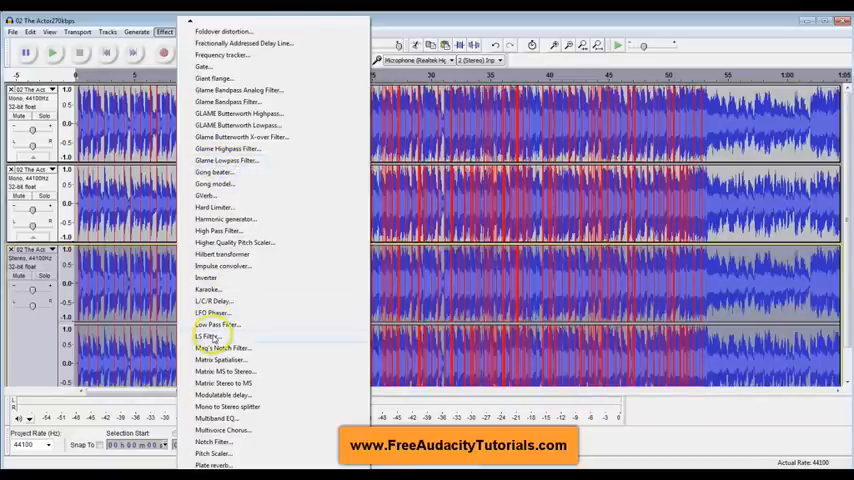
click(208, 336)
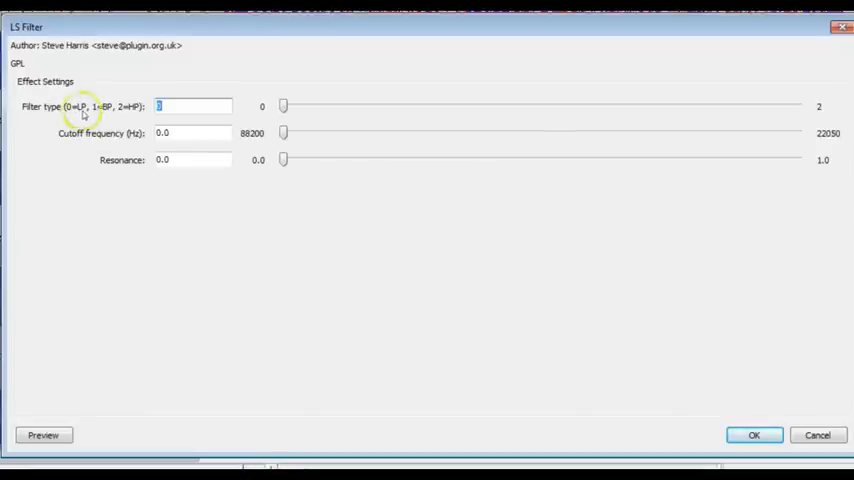
mouse_move(112, 114)
text(220)
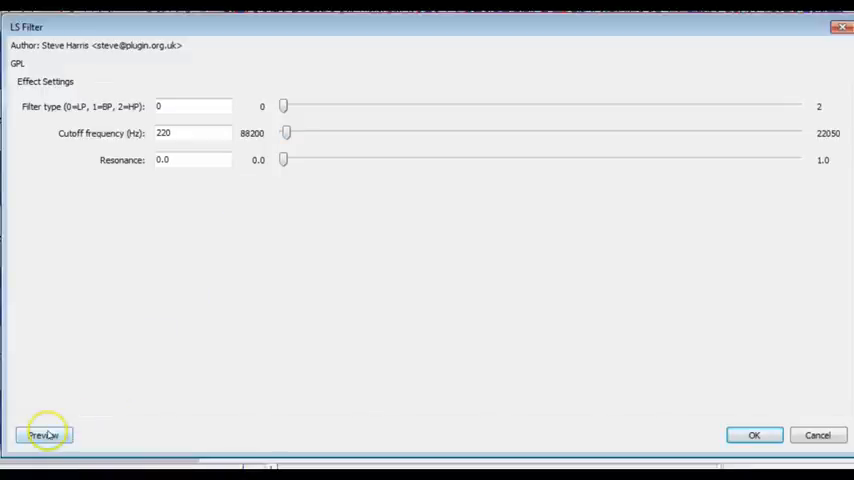
click(44, 436)
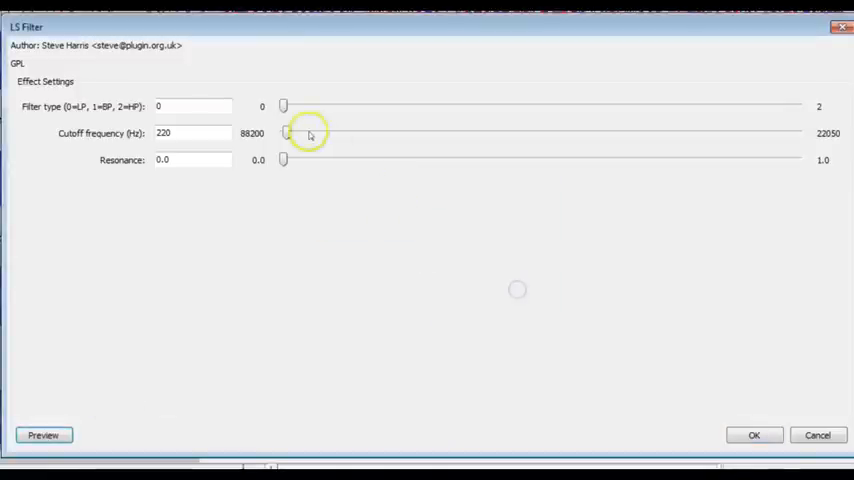
drag(284, 132, 288, 132)
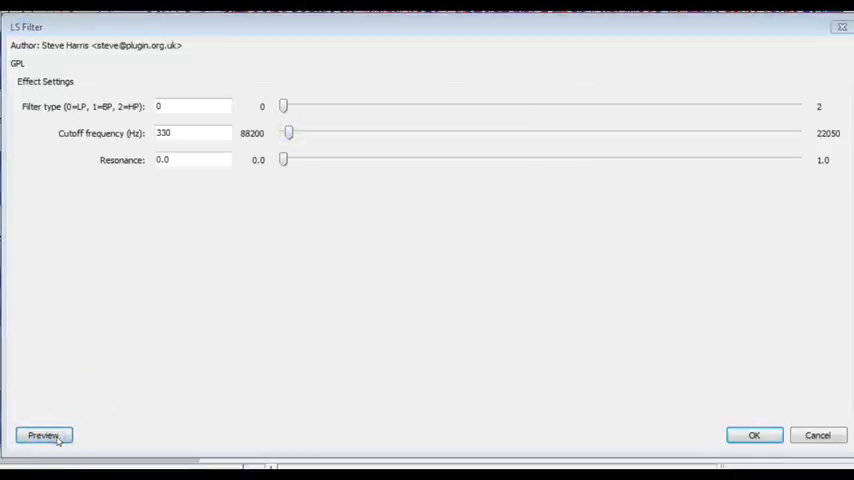
click(44, 436)
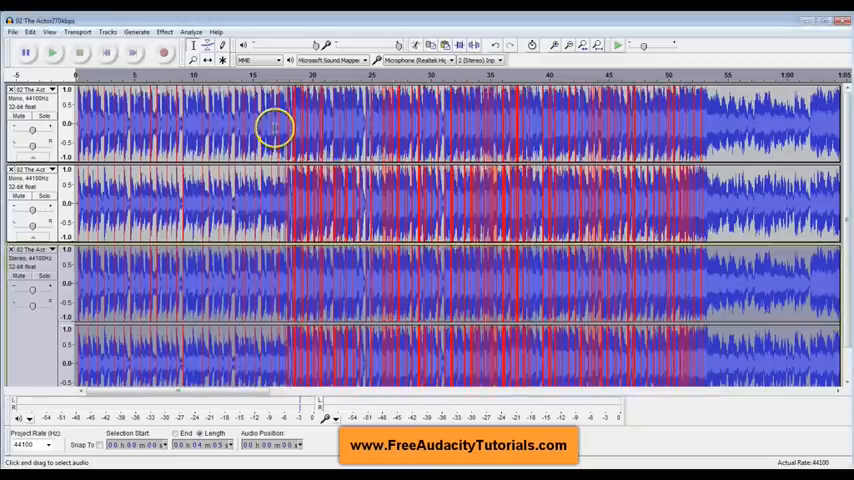
mouse_move(270, 284)
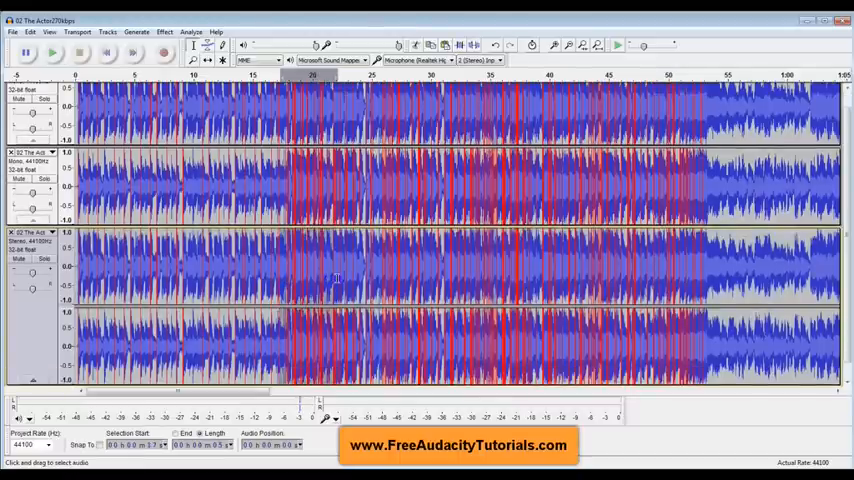
Reopen the LS Filter and preview cutoffs of 220 and 154 Hz, settling on 220 Hz.
click(164, 32)
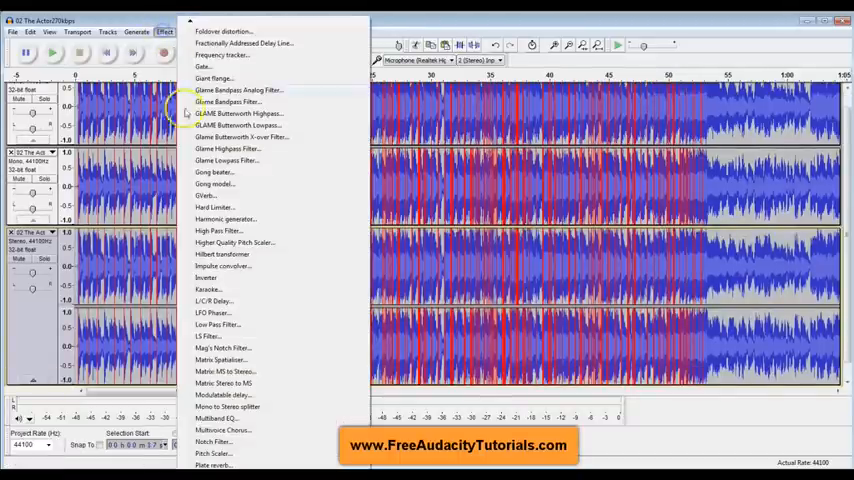
click(208, 336)
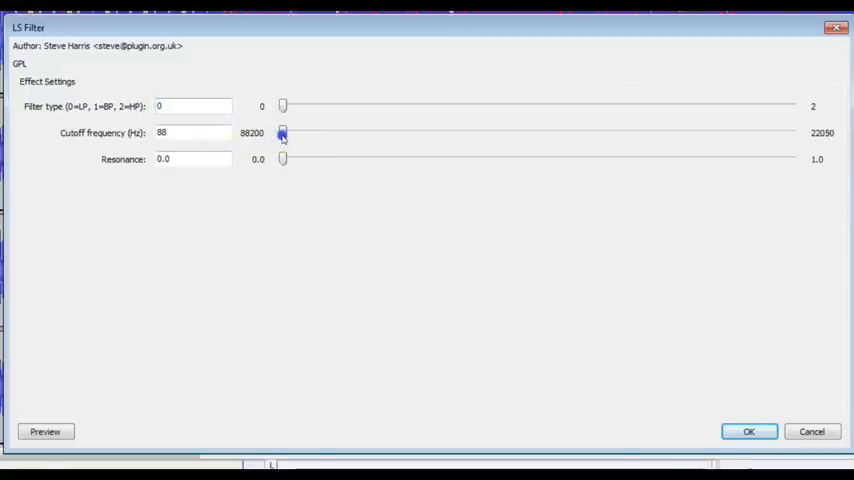
drag(282, 132, 284, 132)
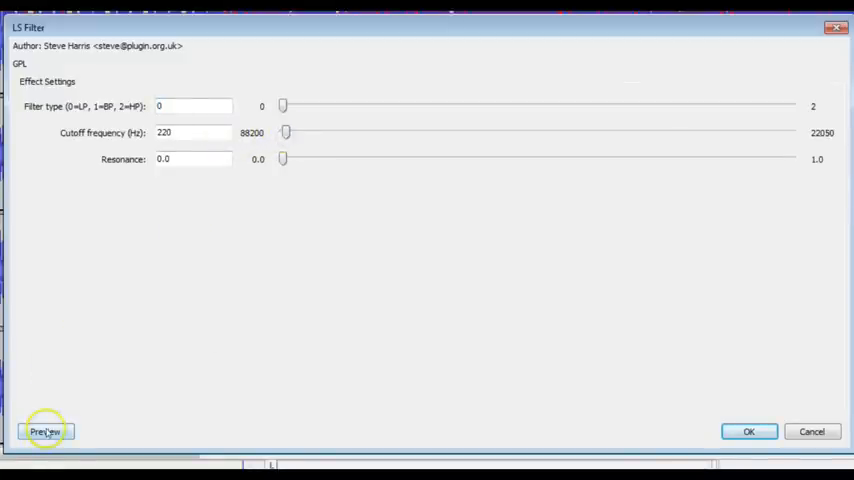
click(44, 432)
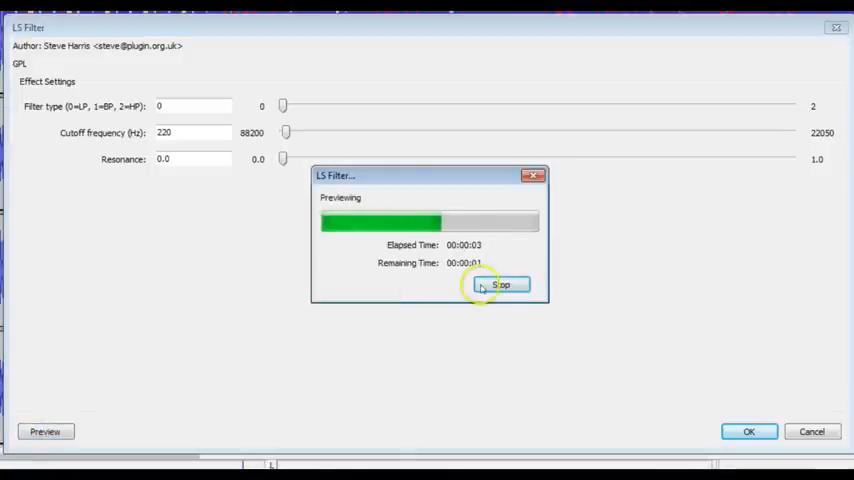
click(500, 284)
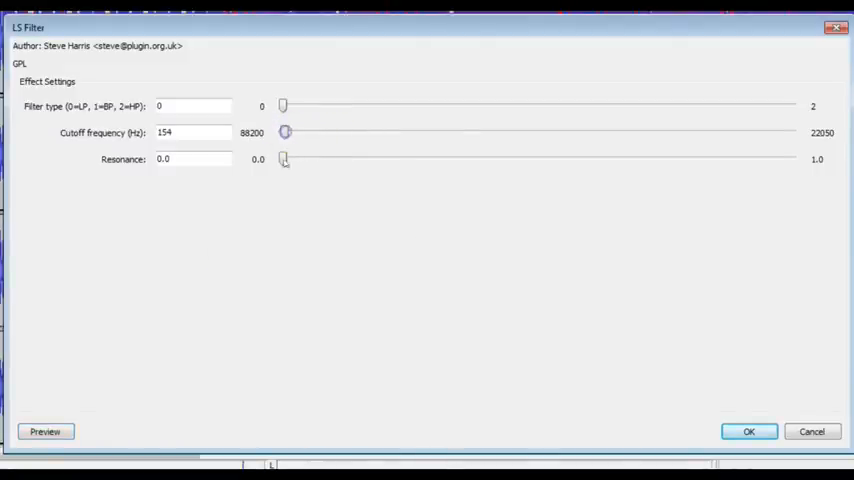
click(44, 432)
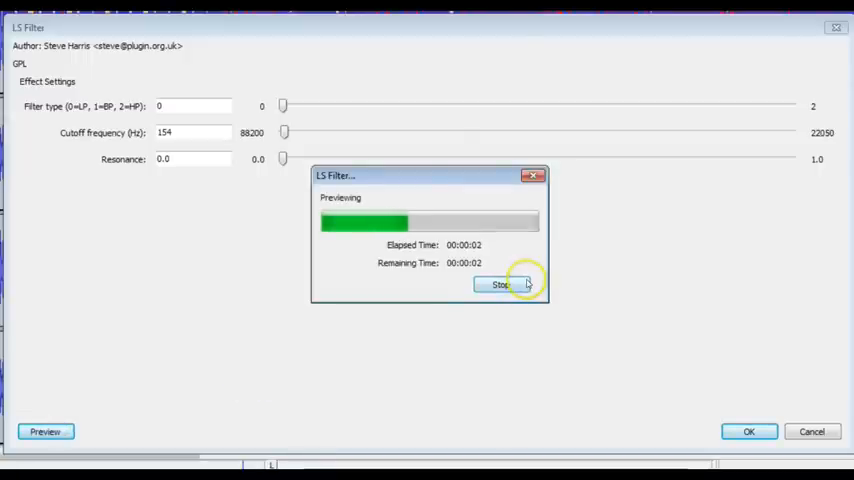
click(500, 284)
text(220)
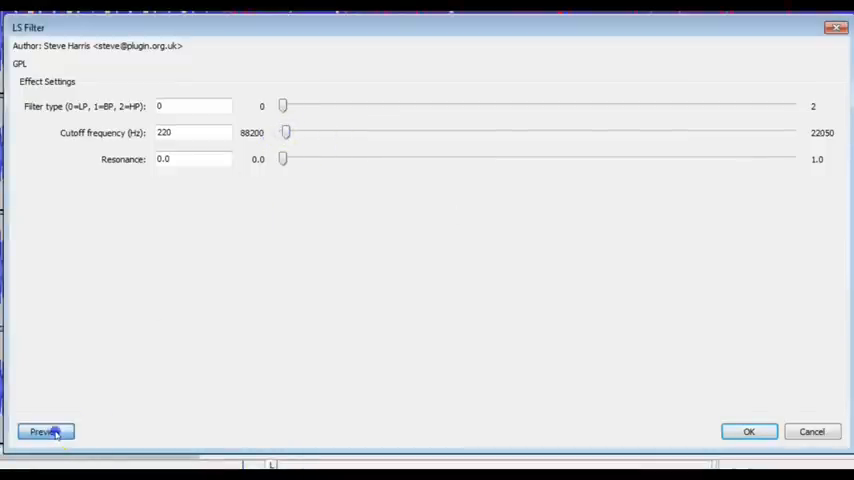
click(44, 432)
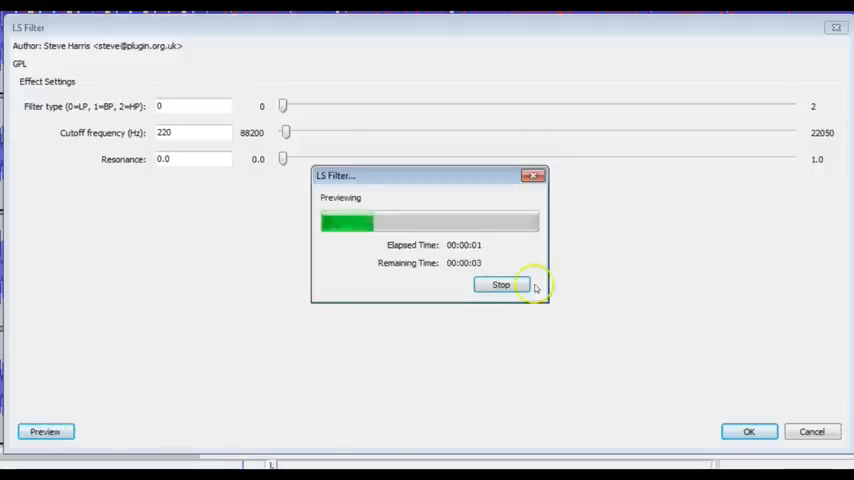
click(500, 284)
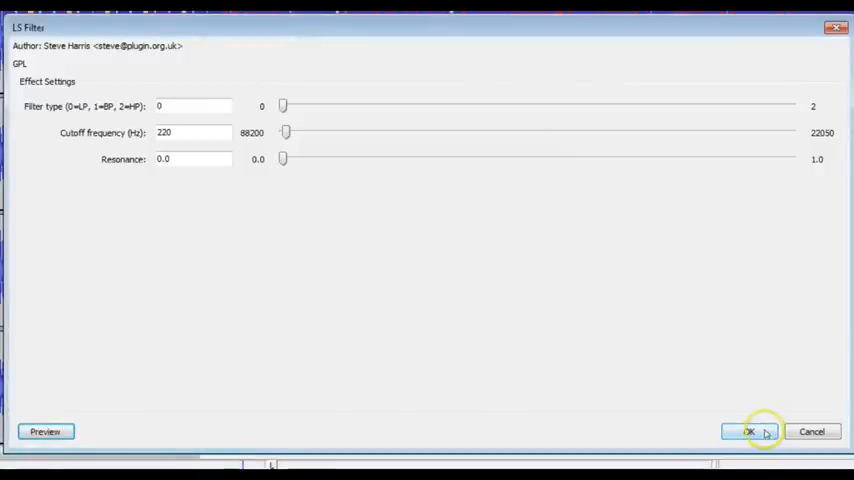
Accept the 220 Hz setting, fine-tune the cutoff slider, and apply the low-pass filter to the bass copy track.
click(748, 432)
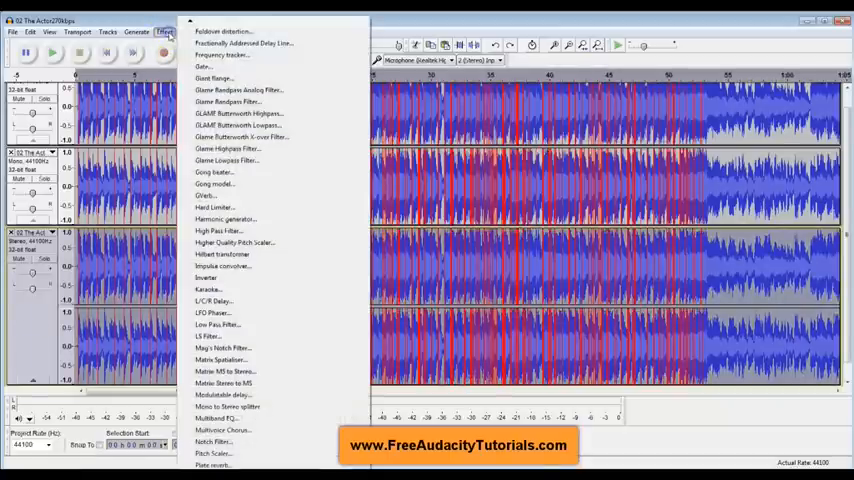
click(212, 336)
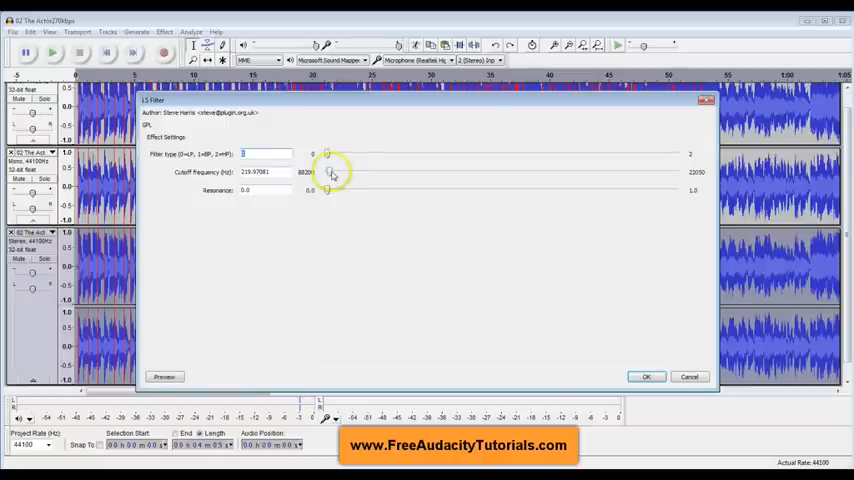
drag(324, 172, 330, 172)
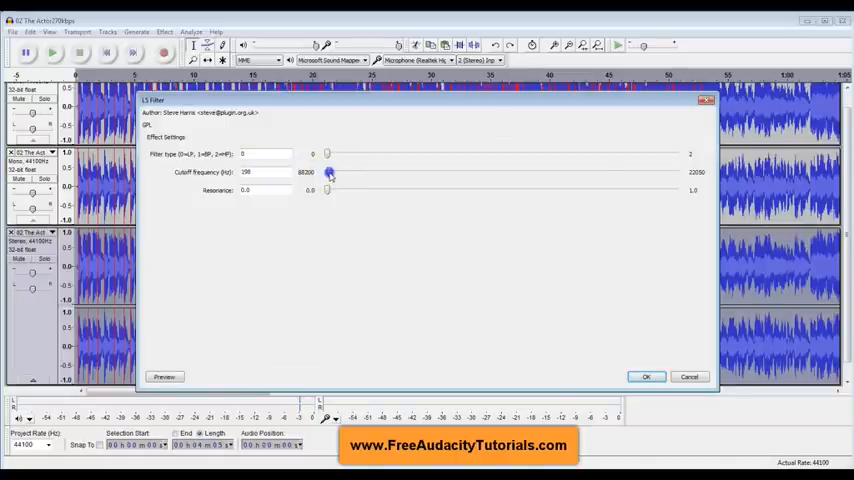
drag(330, 172, 330, 172)
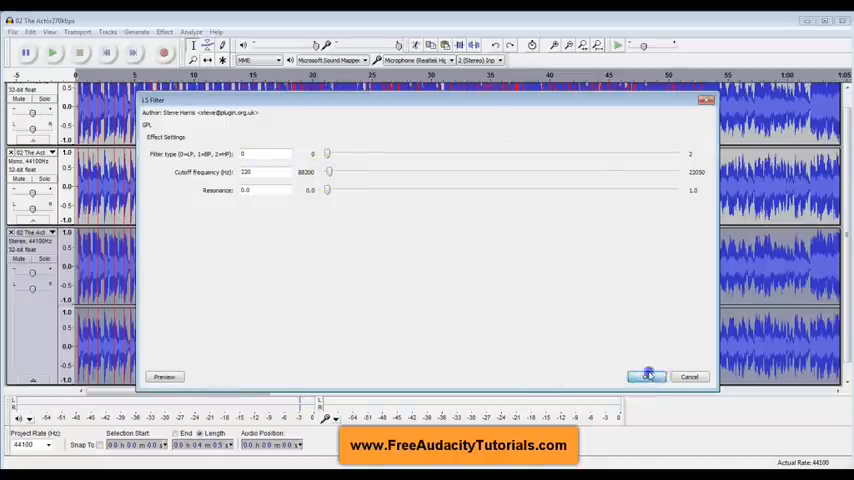
click(644, 376)
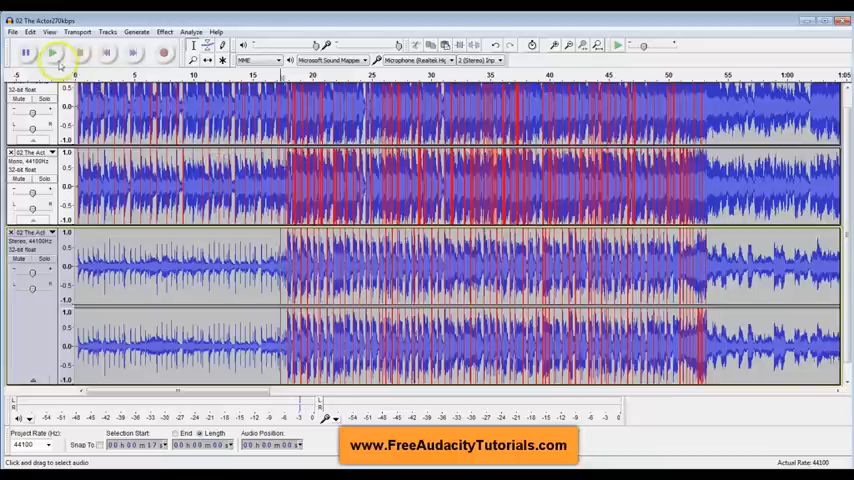
Play the song with the low-pass filtered track in the mix.
click(52, 52)
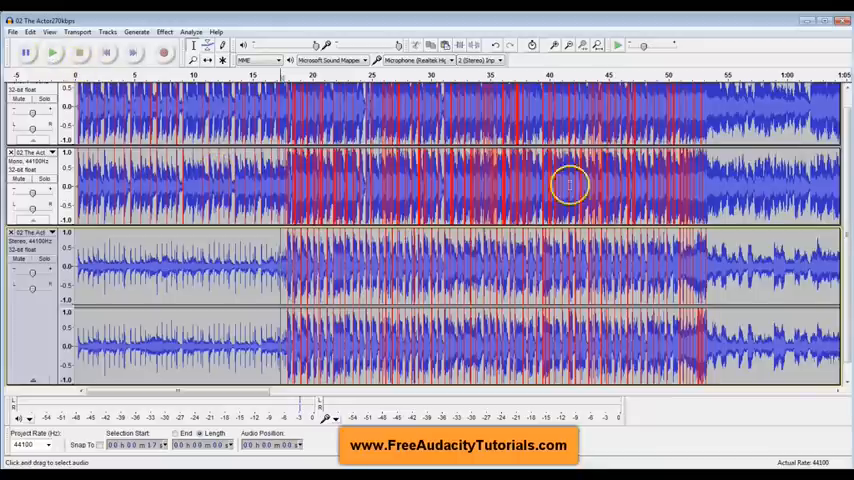
mouse_move(180, 240)
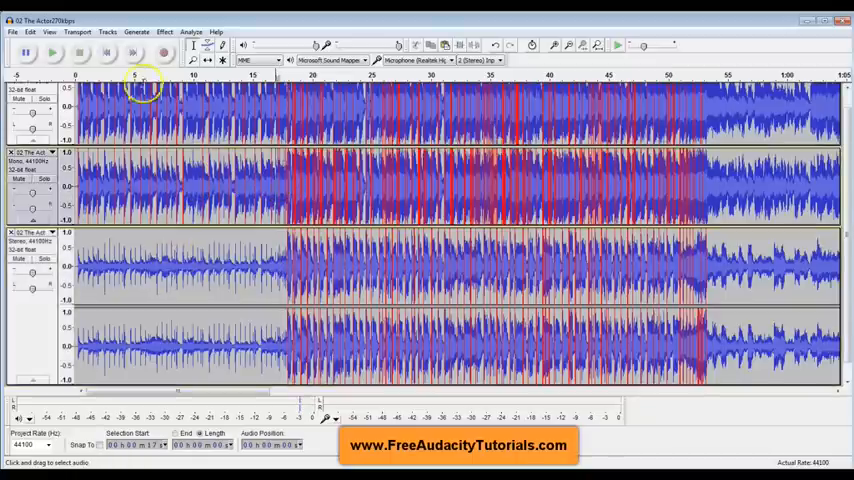
click(52, 52)
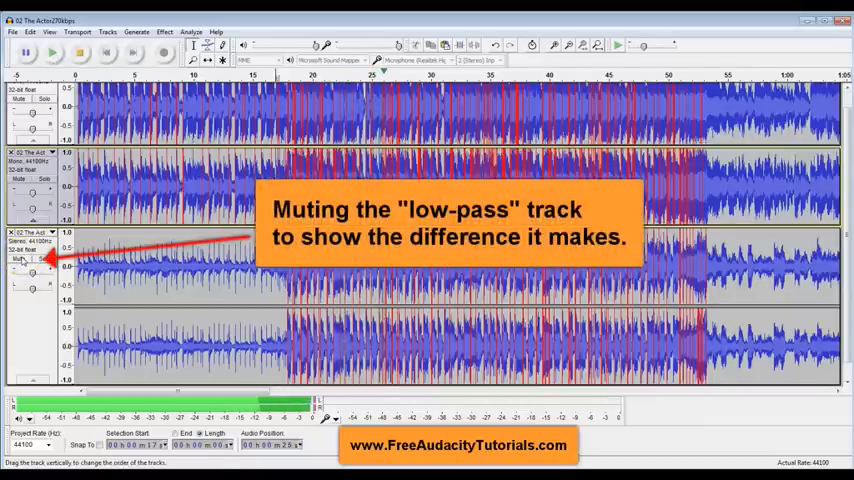
Mute the low-pass filtered track to hear playback without it.
click(18, 258)
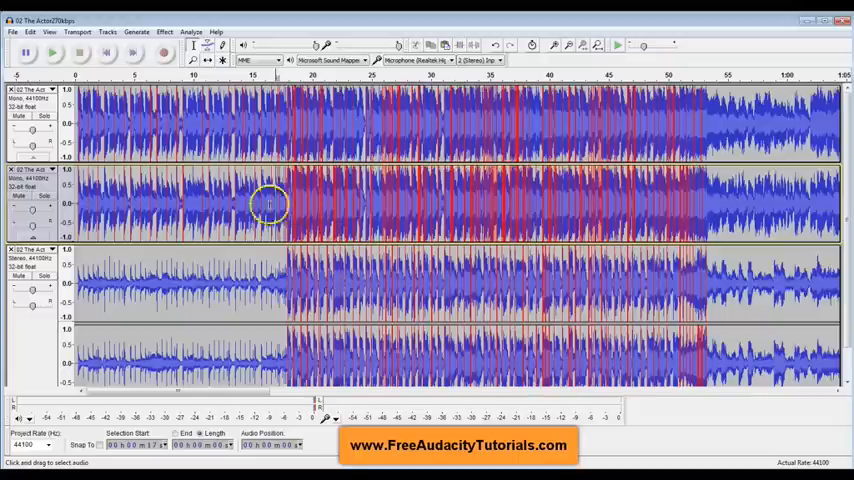
mouse_move(96, 100)
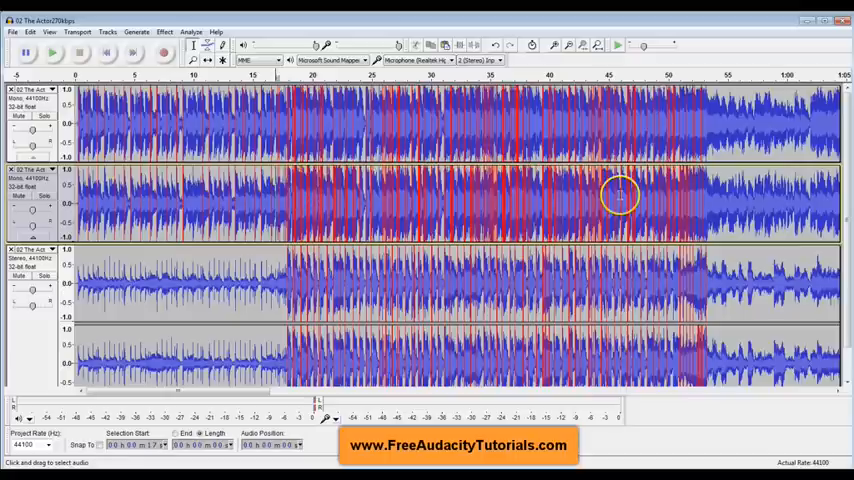
mouse_move(136, 292)
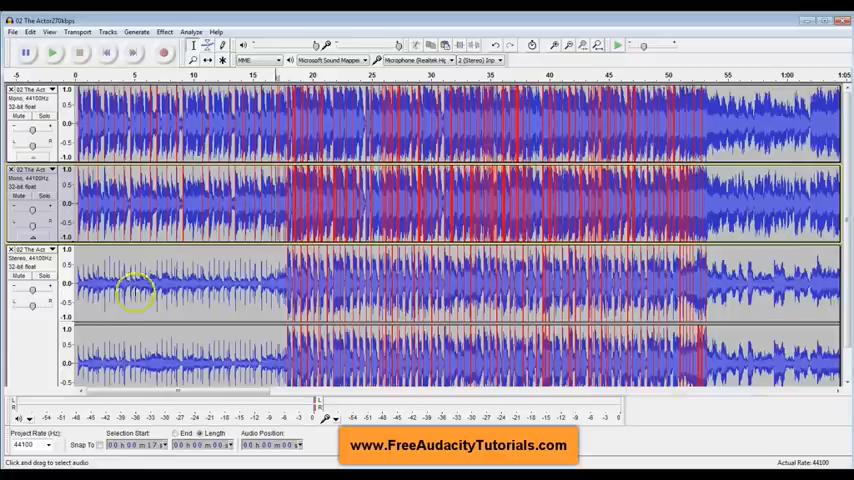